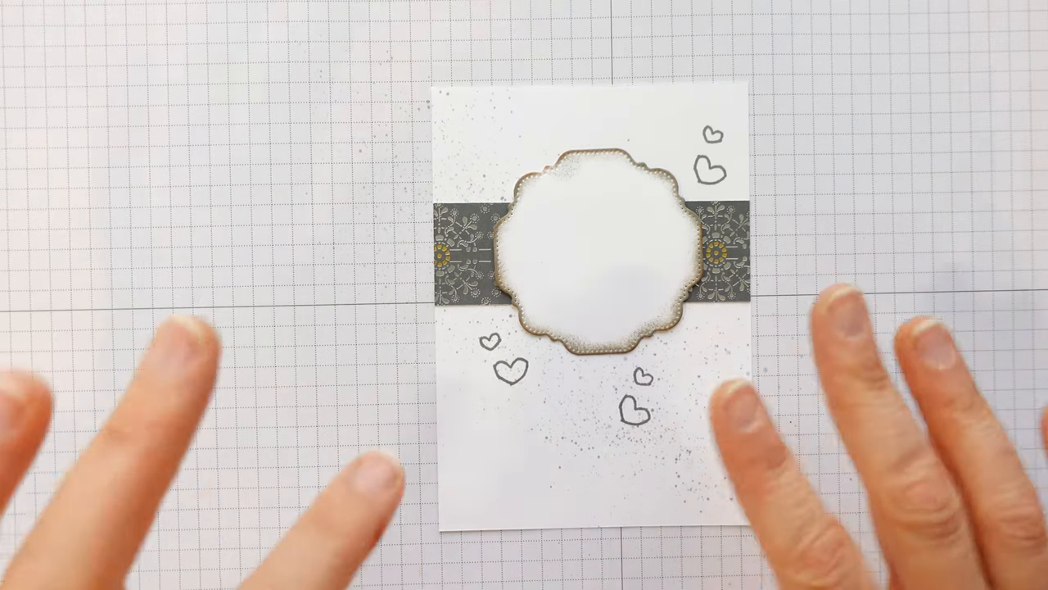
left_click_drag(589, 246, 900, 57)
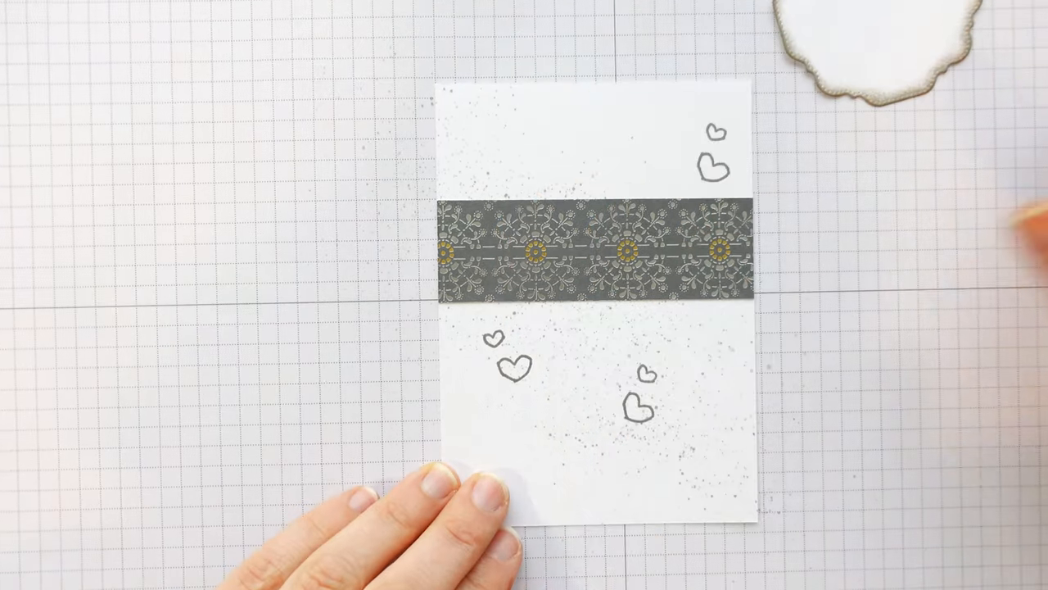